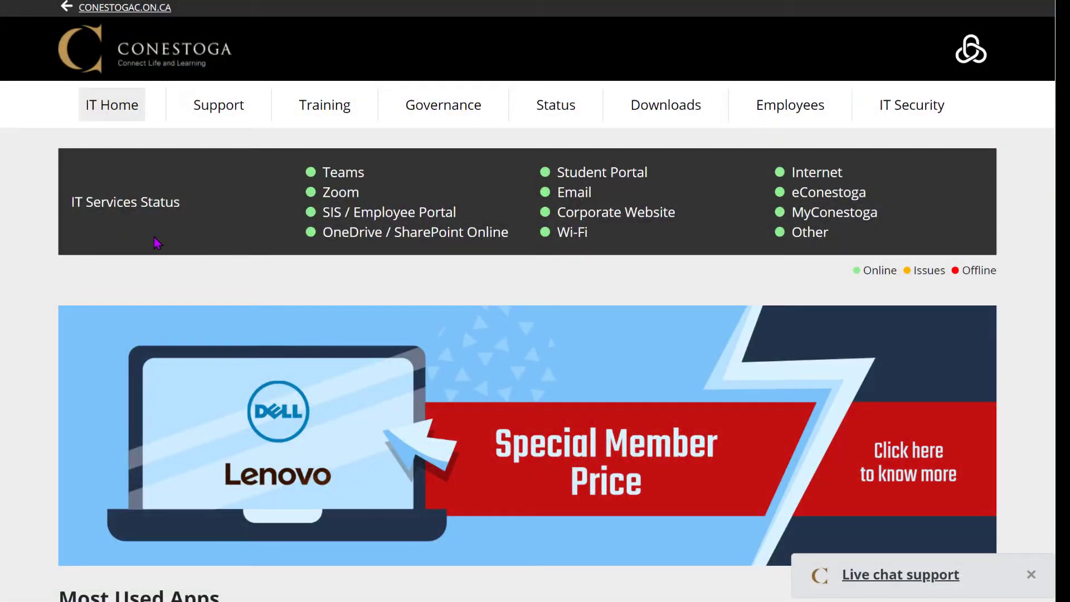
Step: Follow the 'Setup here' link under Setup your MFA & Password to reach Microsoft sign-in
scroll(down, 3)
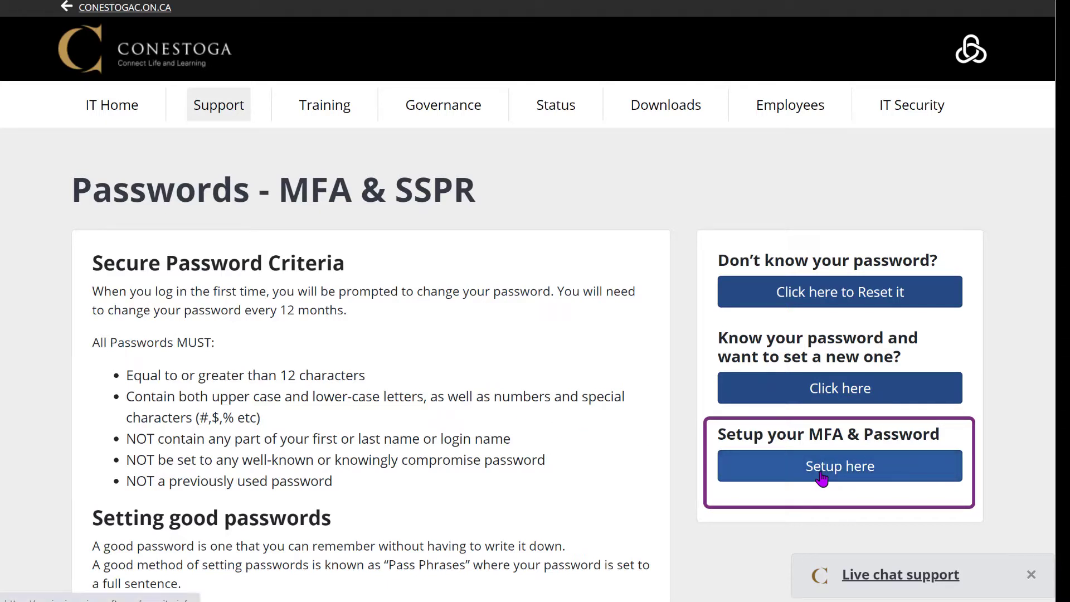
click(839, 466)
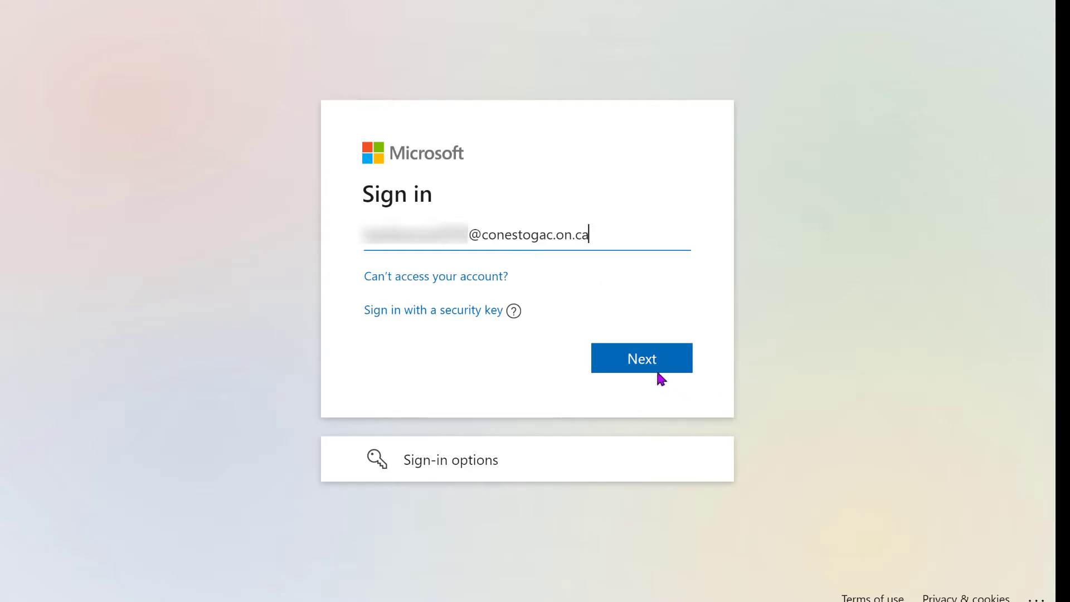
Step: Continue with the college email and submit the password to land on Security info
click(640, 358)
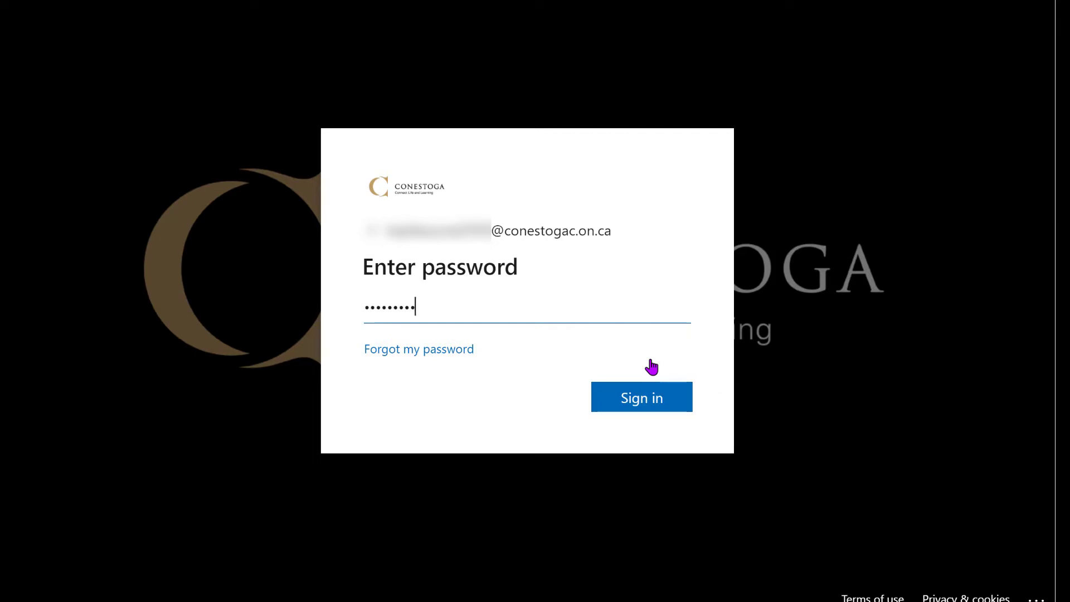
click(640, 397)
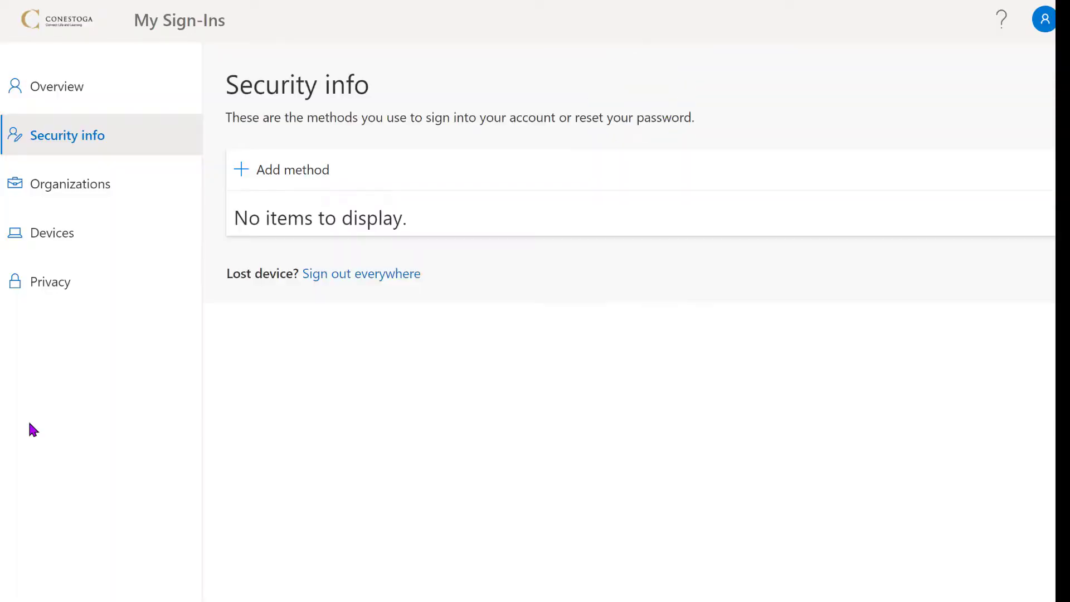
mouse_move(240, 148)
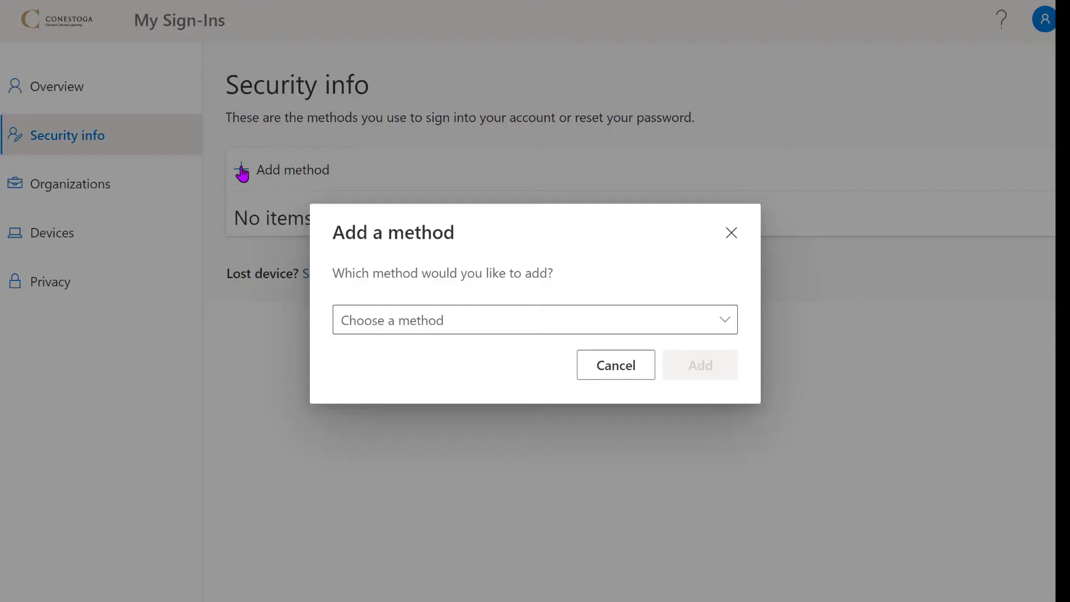
Step: Add a new method and select Email from the Choose a method list
click(534, 320)
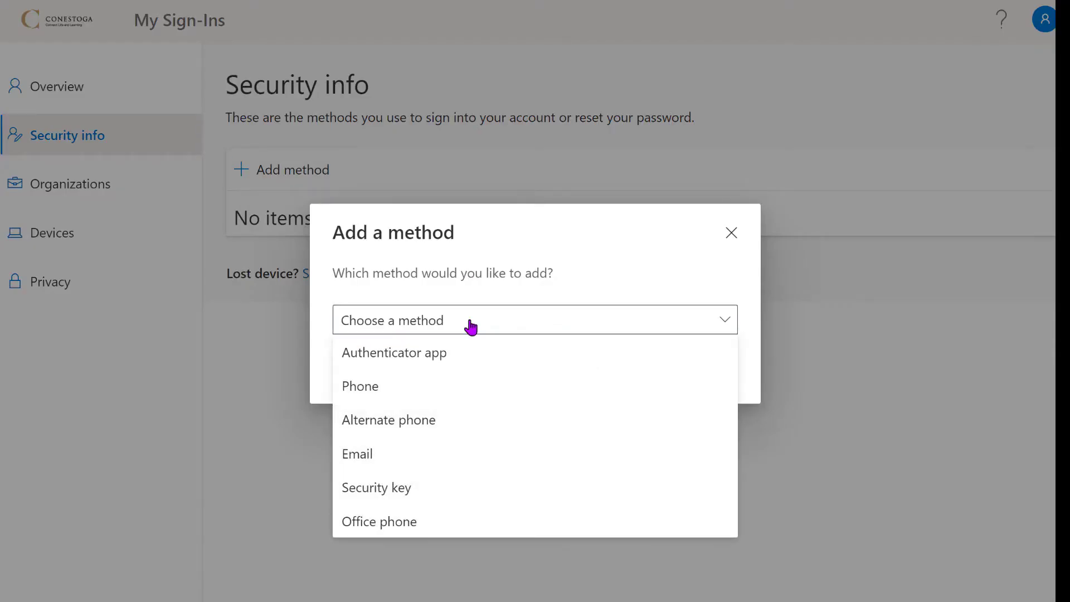
mouse_move(464, 384)
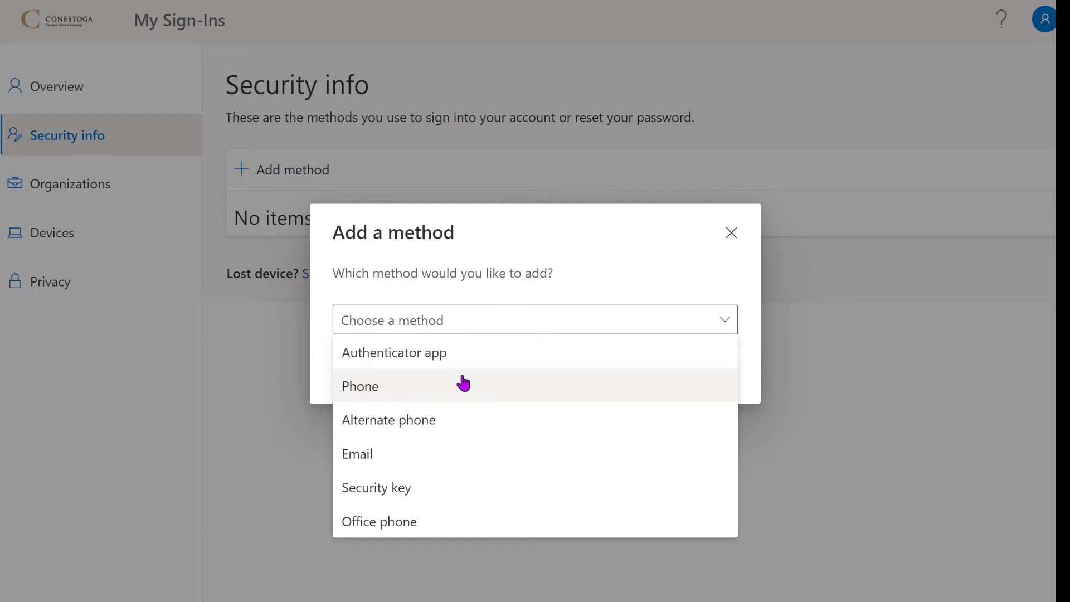
click(357, 453)
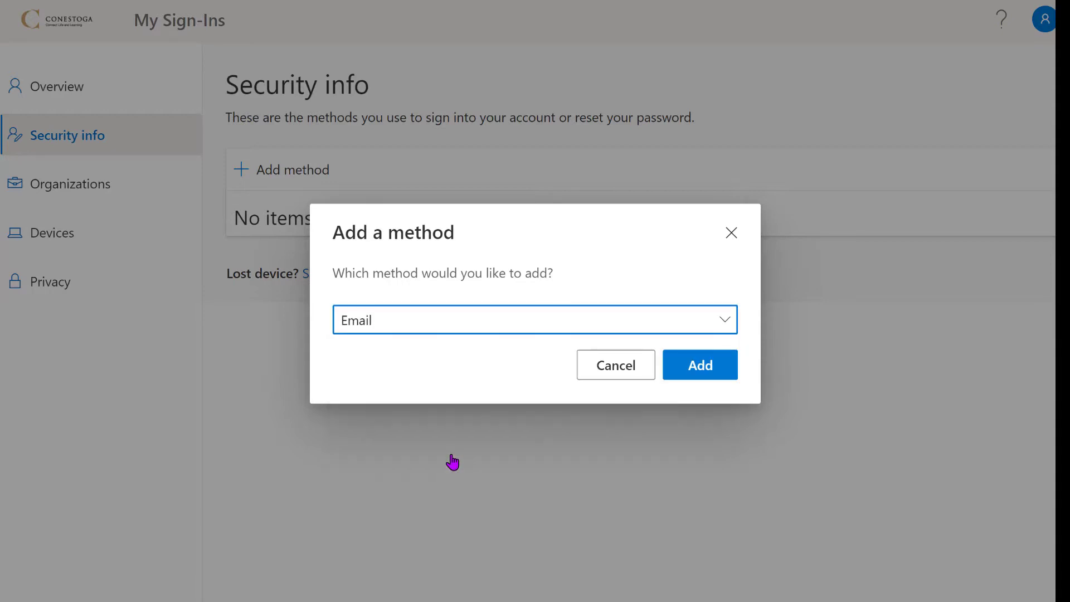
click(700, 364)
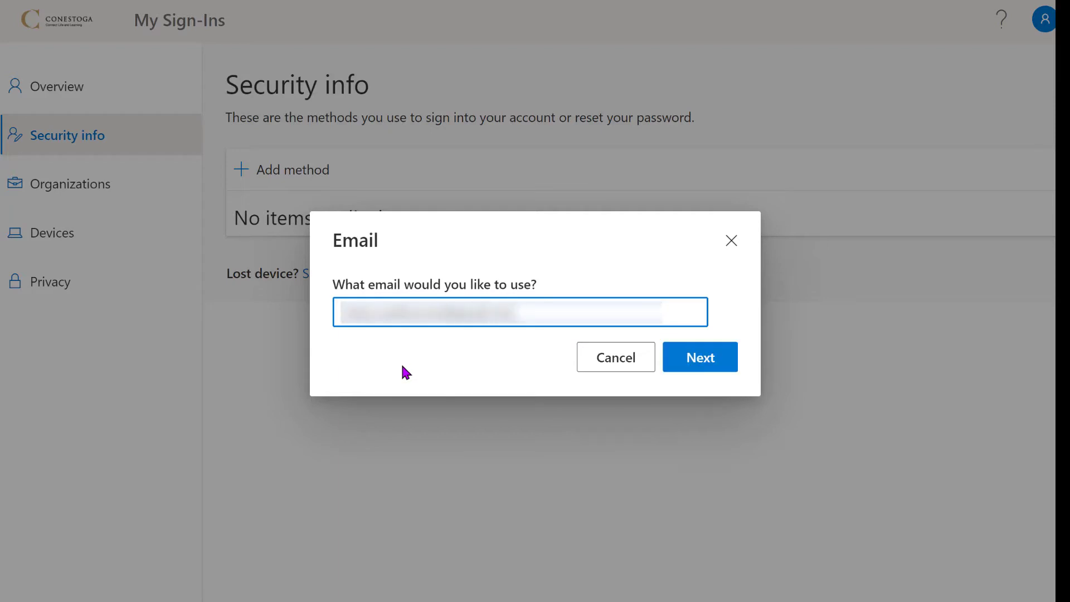
click(700, 357)
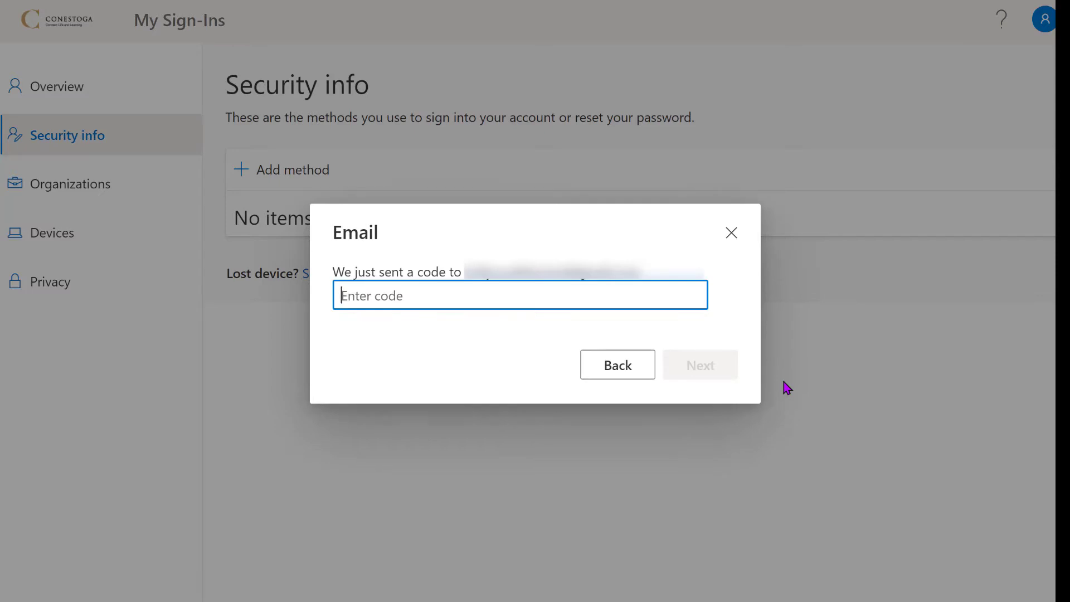
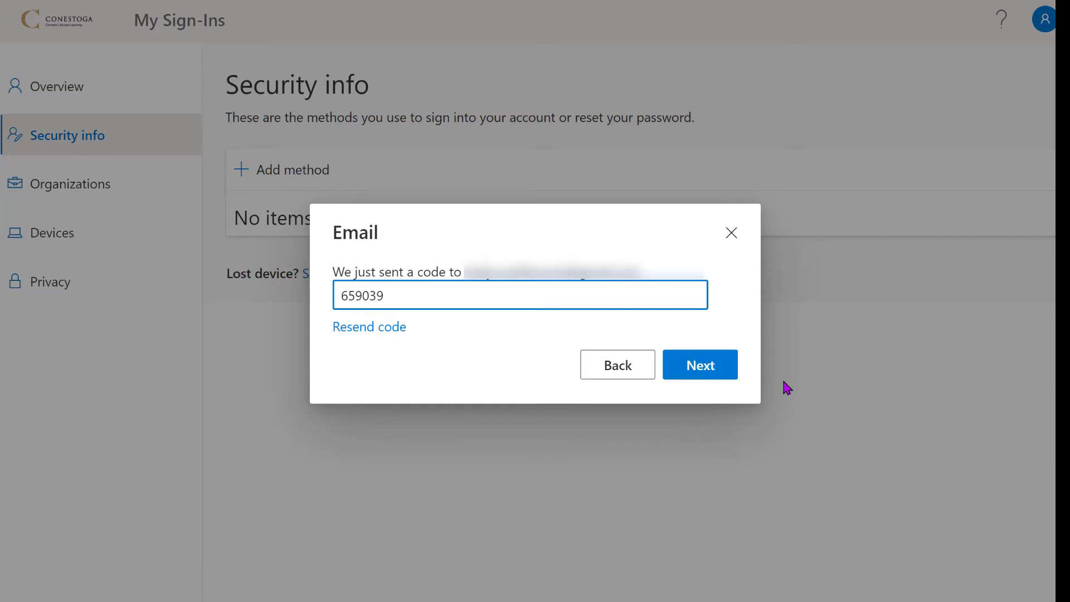
click(700, 364)
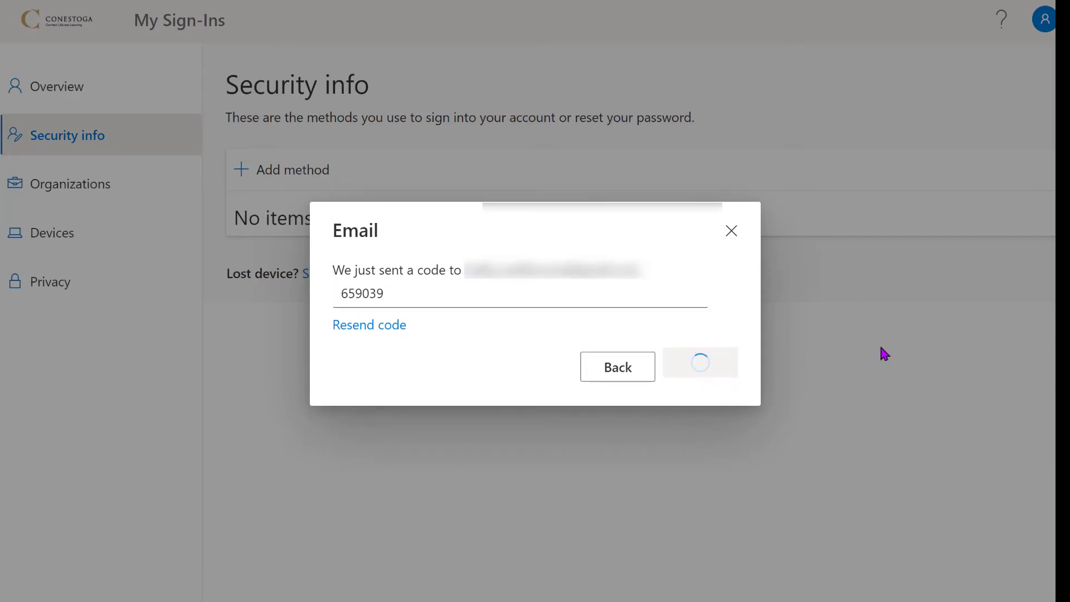
click(700, 362)
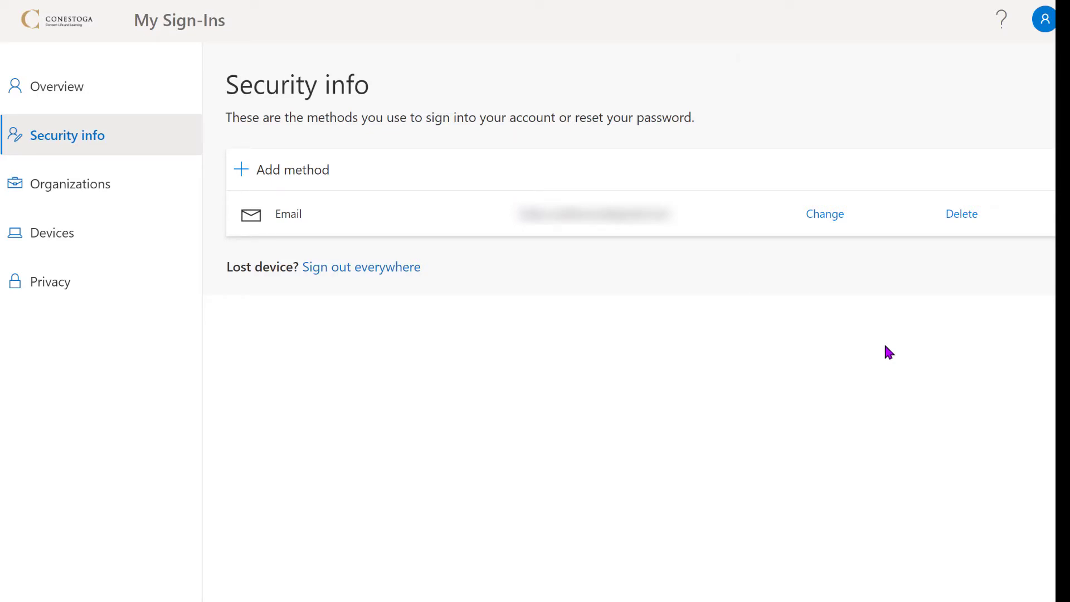
Step: Add Phone as a method, text a code to the number, and submit it to verify
click(291, 170)
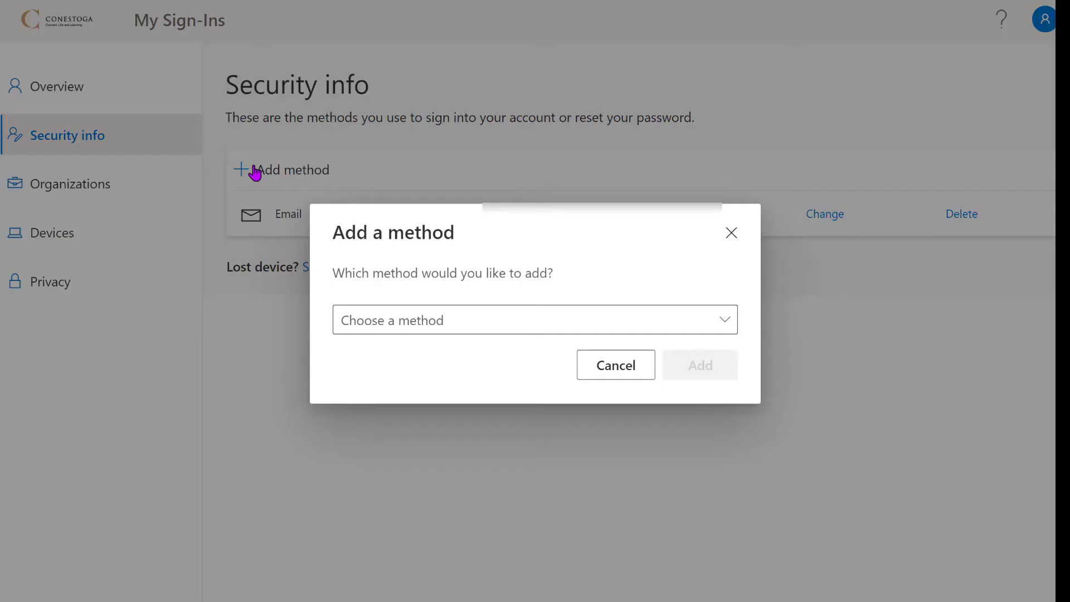
click(534, 320)
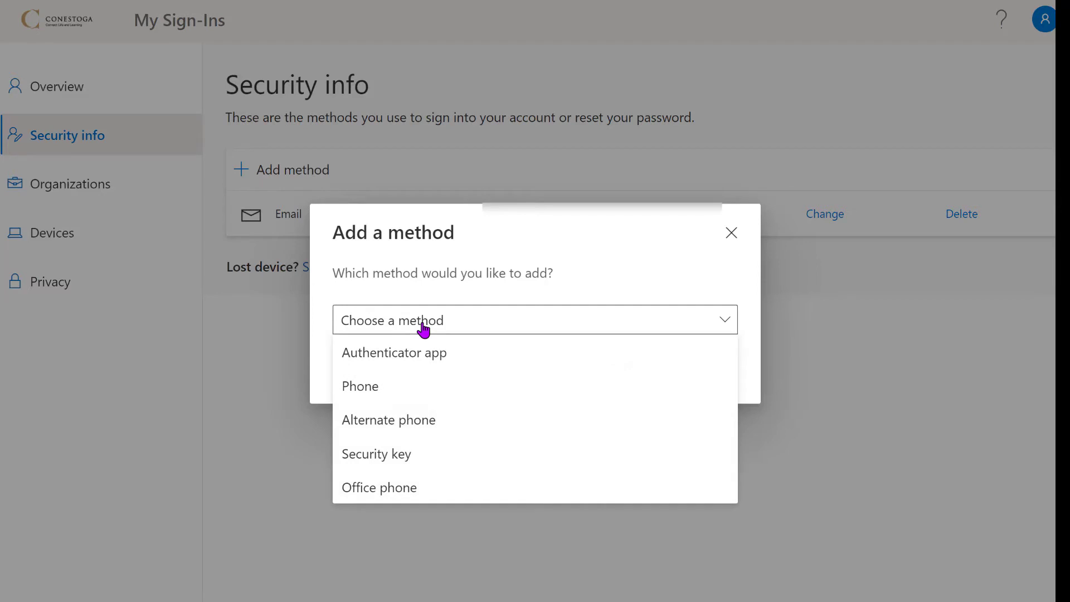
click(360, 386)
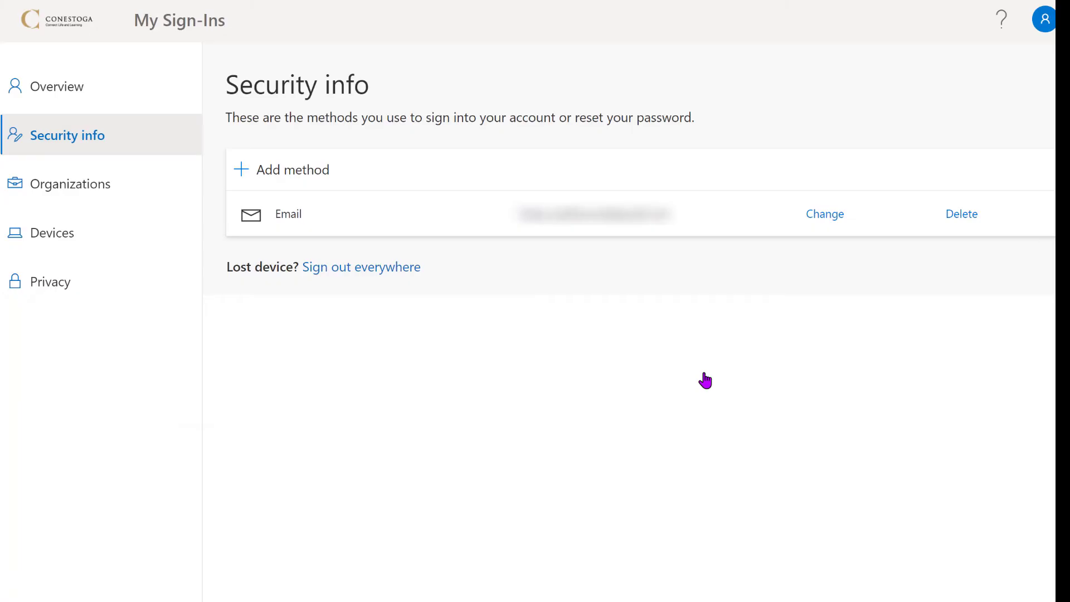
click(292, 170)
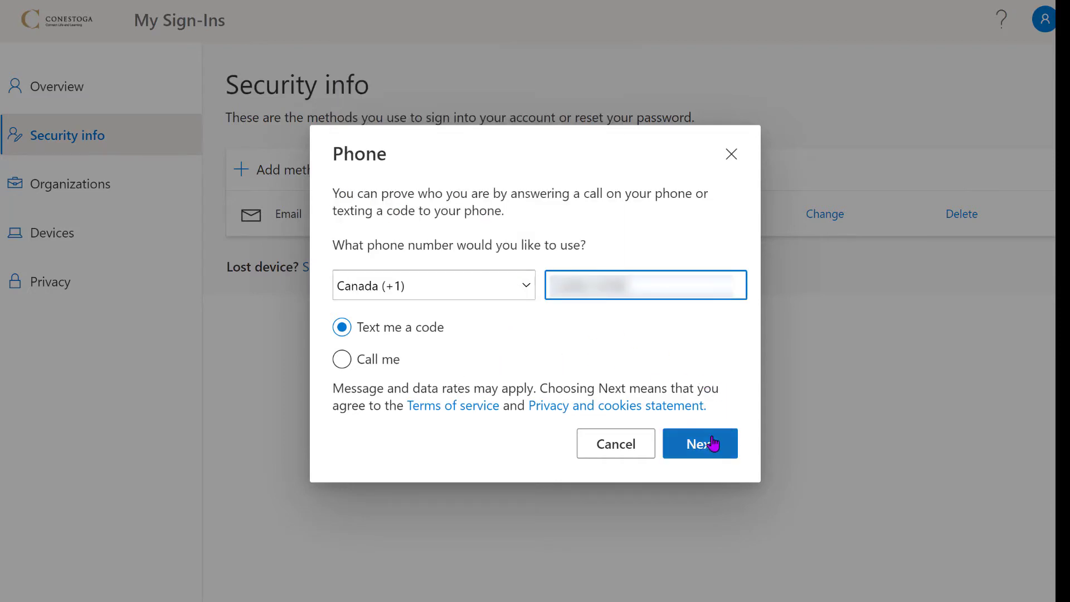
click(698, 443)
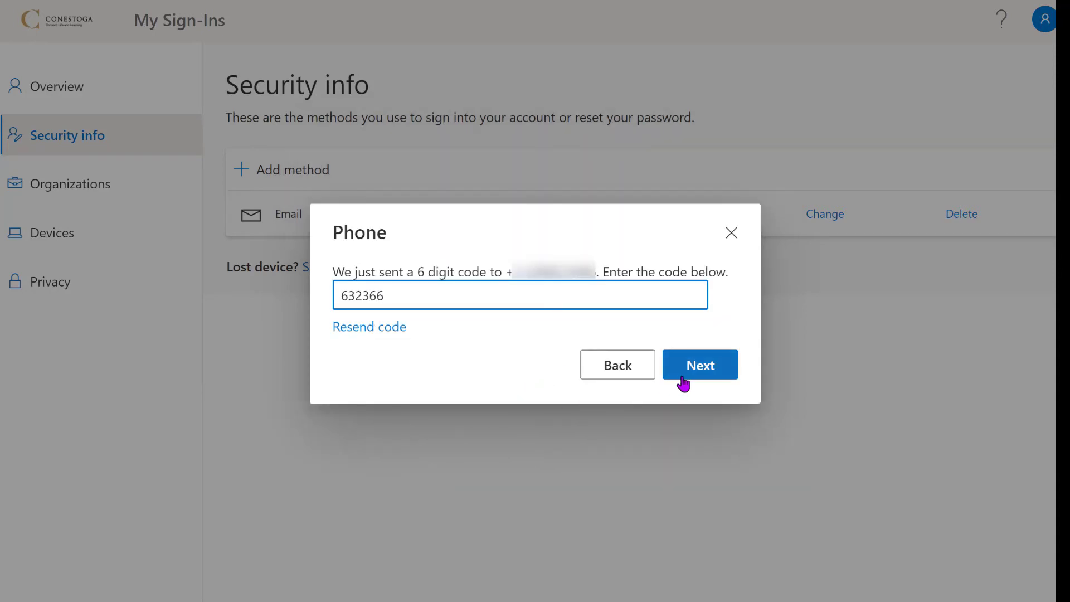
click(700, 364)
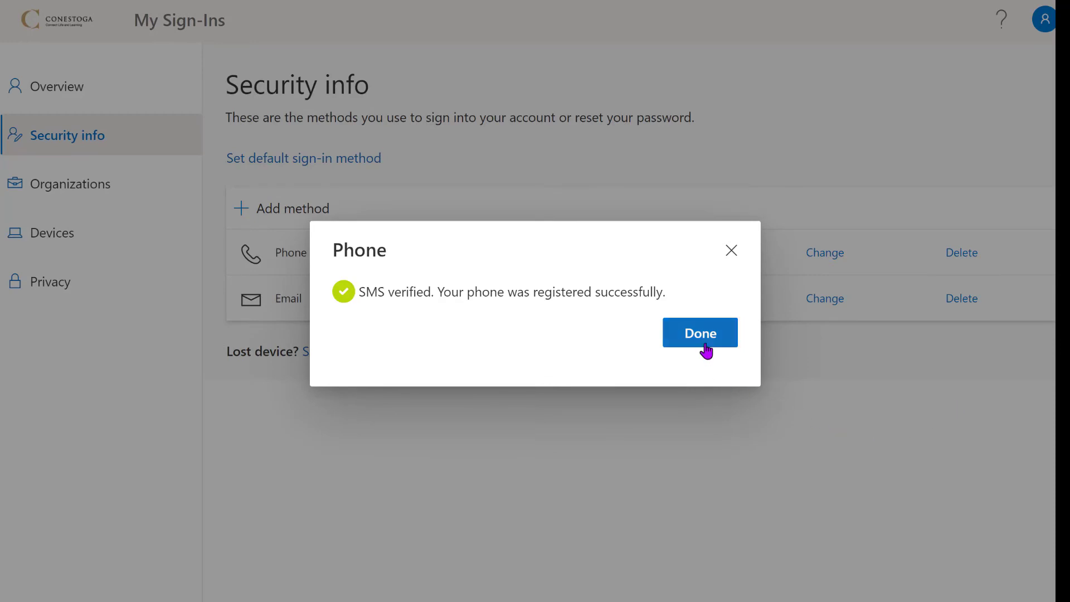
Step: Dismiss the Phone confirmation with Done and show the account panel with Sign out
click(699, 333)
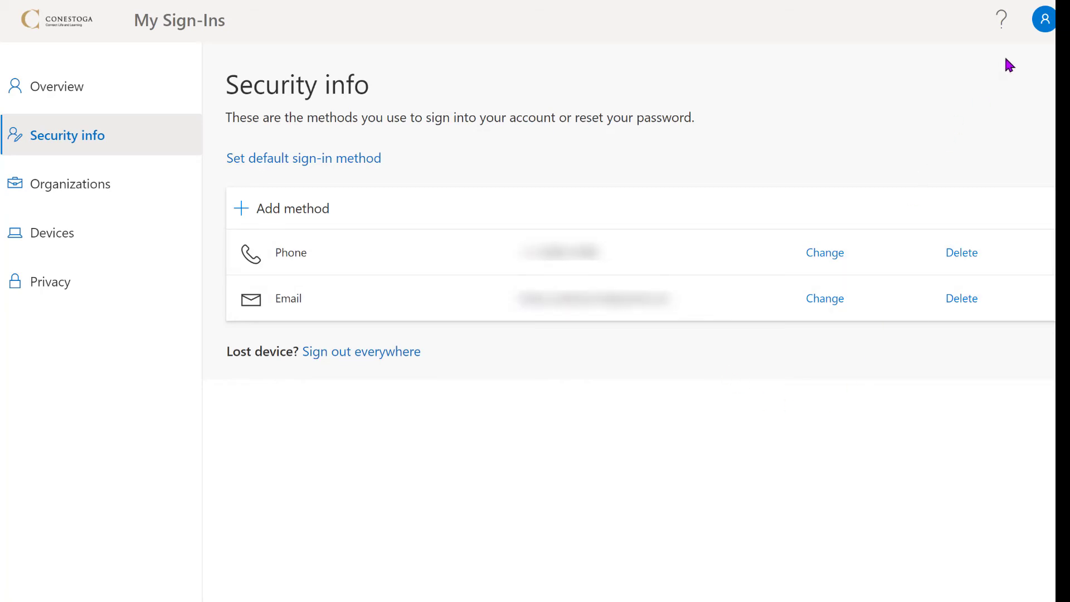
click(1053, 19)
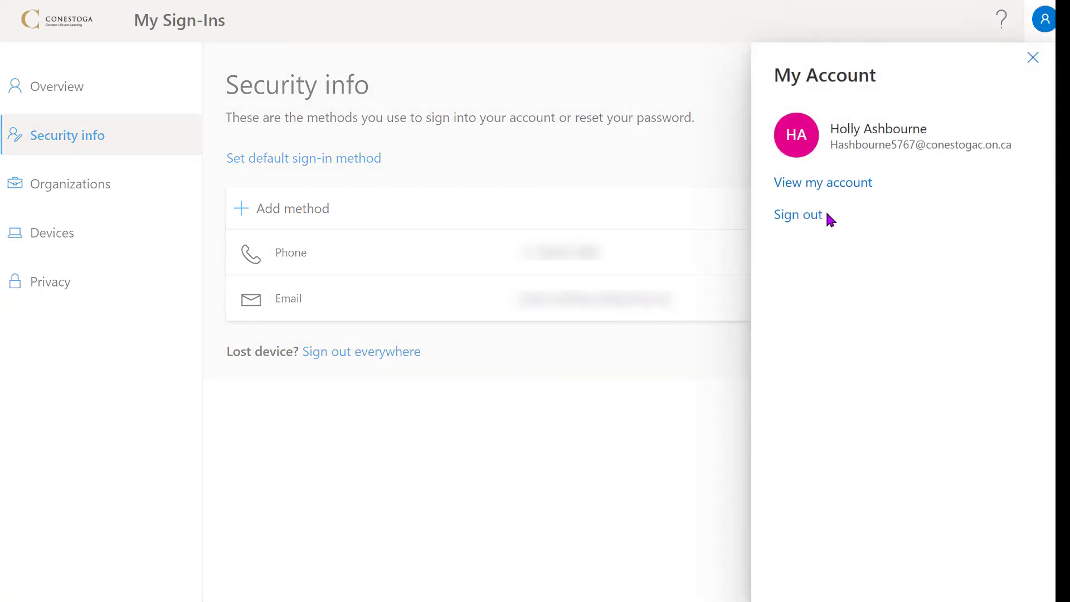